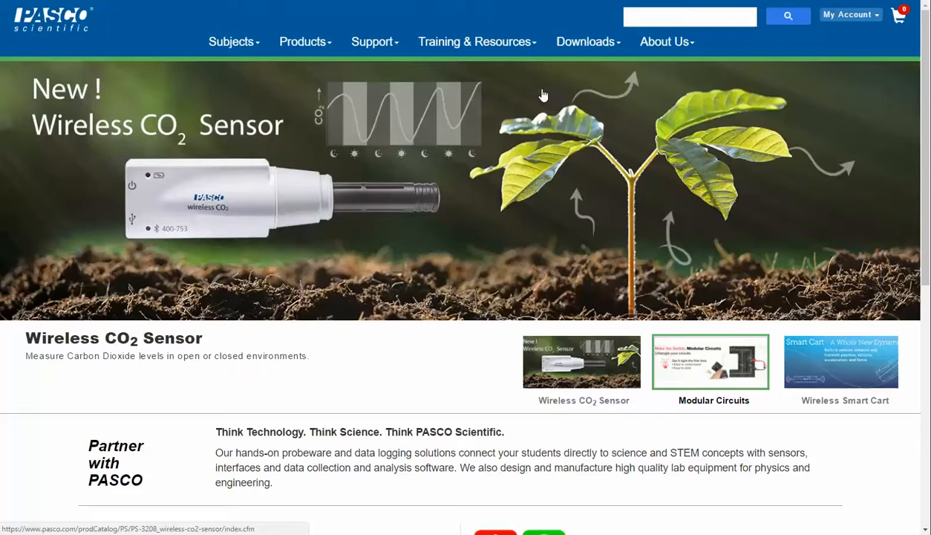
mouse_move(133, 51)
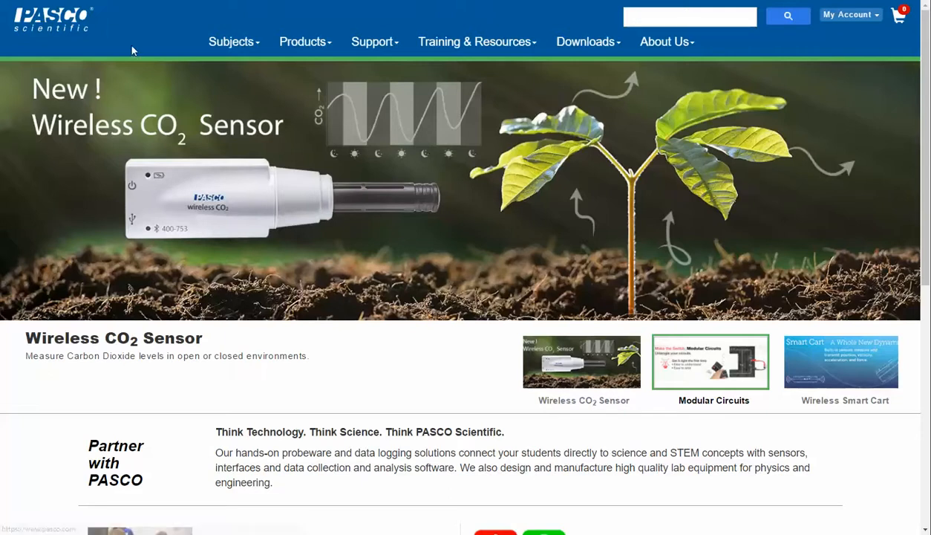
mouse_move(585, 42)
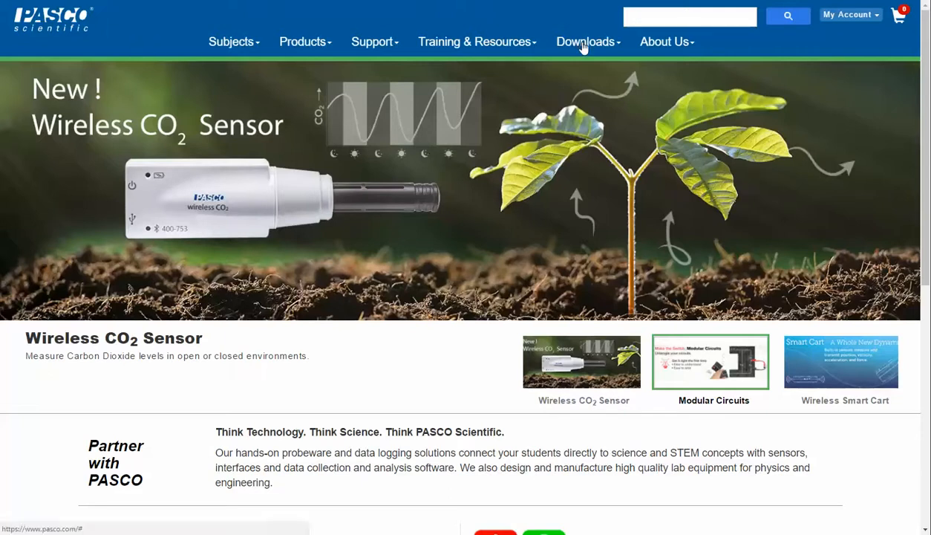
- Go to the PASCO Capstone 1.8.0 update page from the website's Downloads listing
left_click(585, 42)
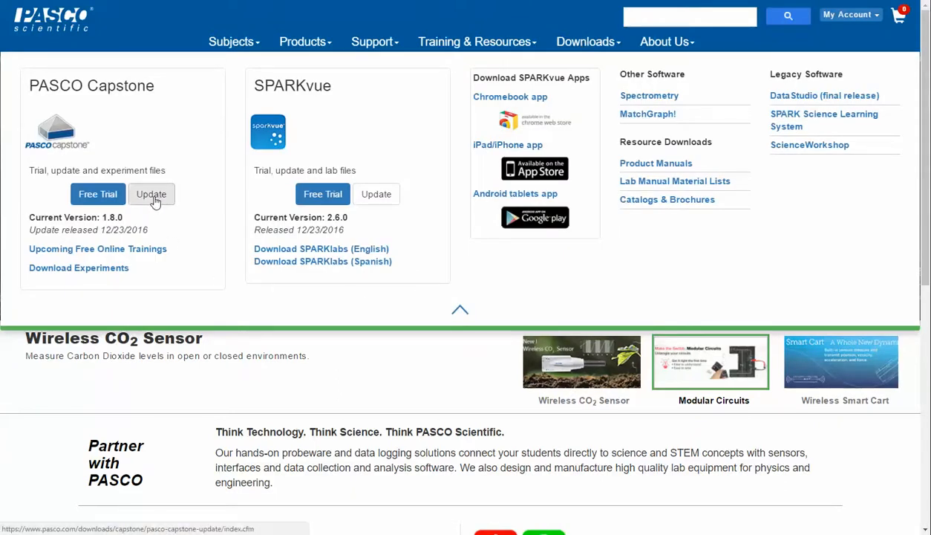
left_click(151, 194)
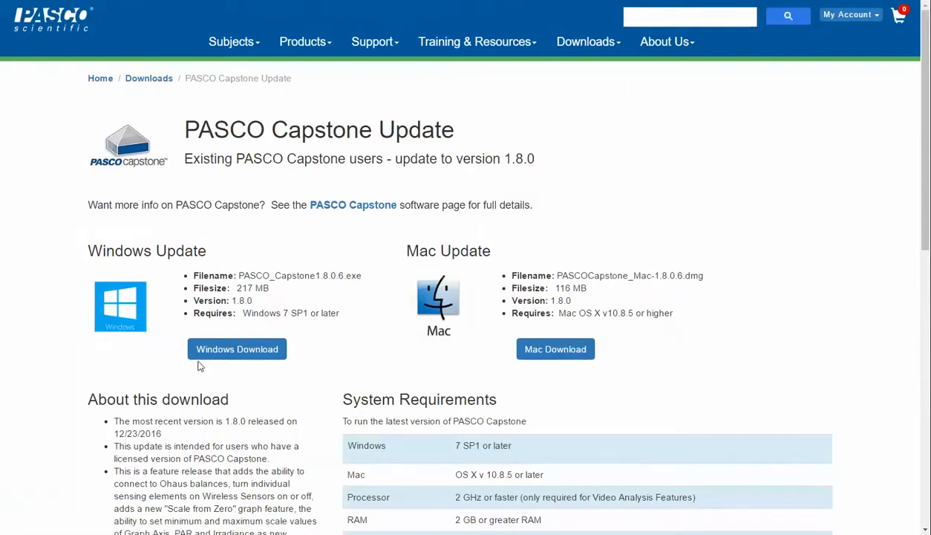
mouse_move(498, 387)
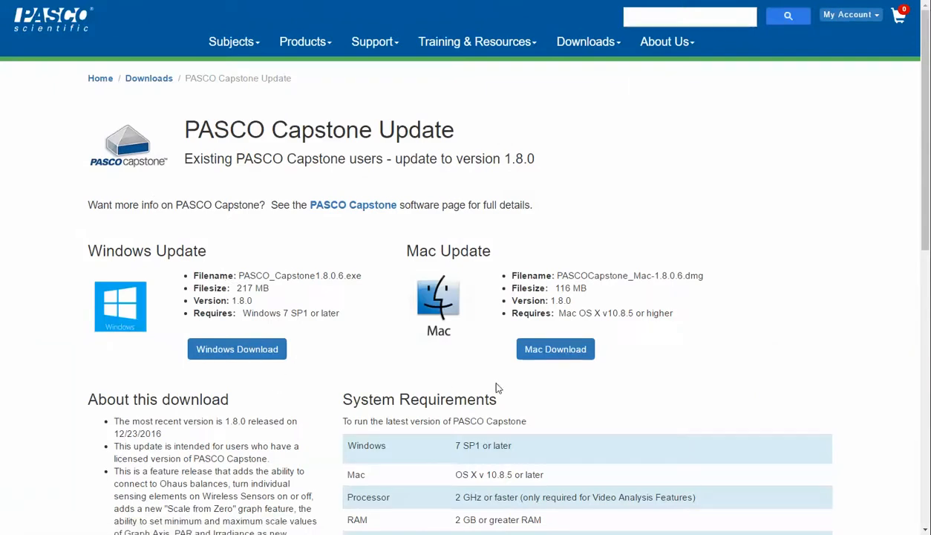
mouse_move(622, 385)
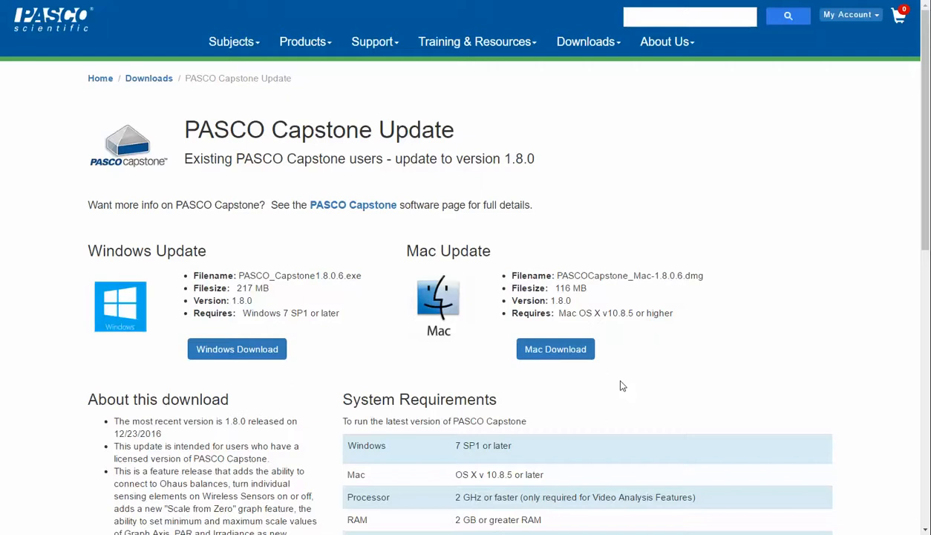
mouse_move(621, 385)
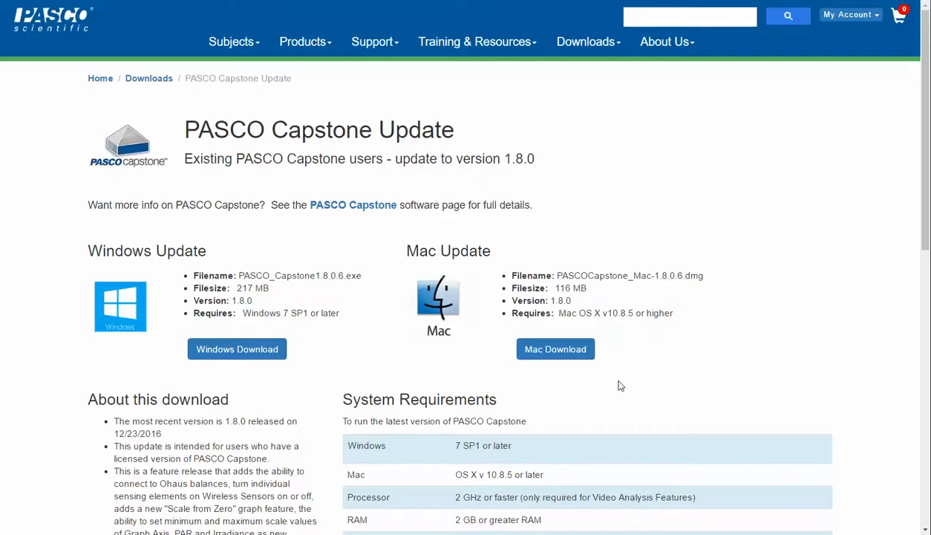
mouse_move(672, 313)
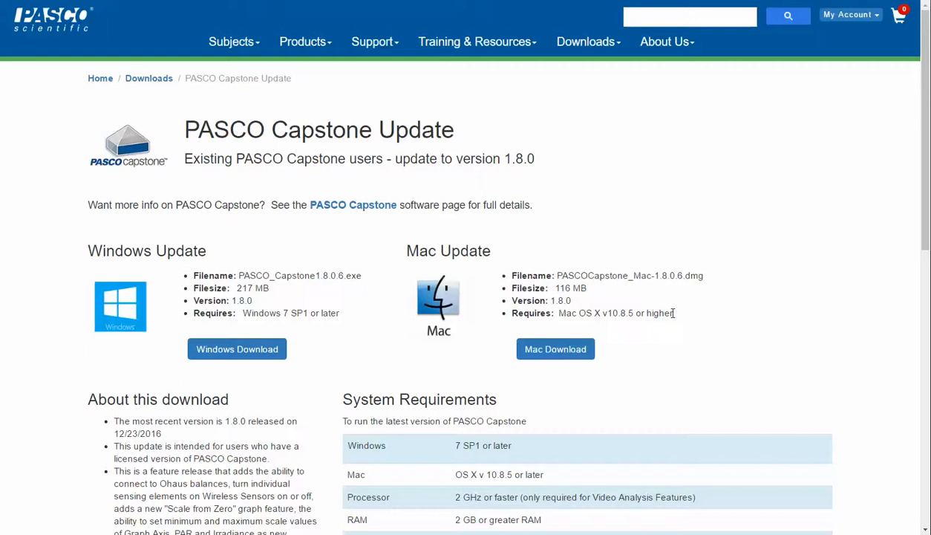
mouse_move(464, 65)
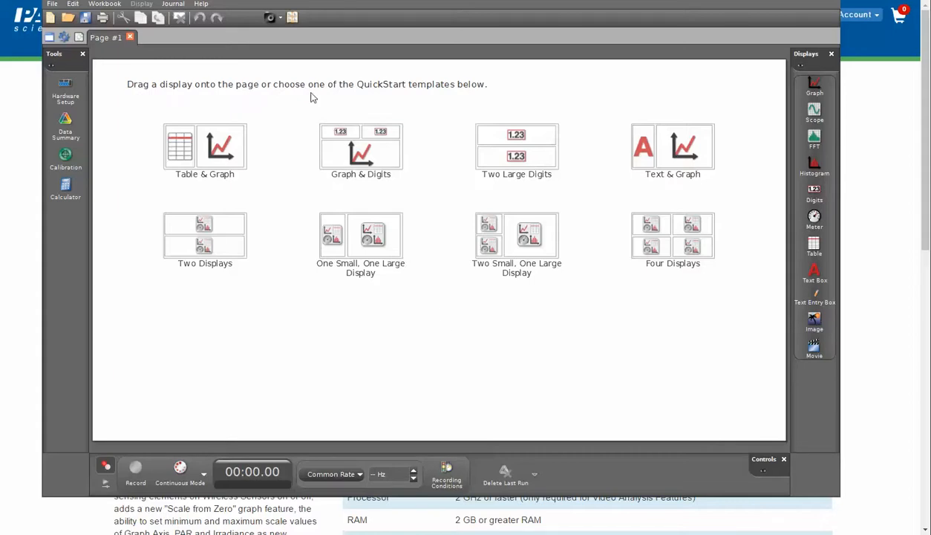
- Run Help > Check for updates in Capstone, finding version 1.9.1 available
left_click(201, 4)
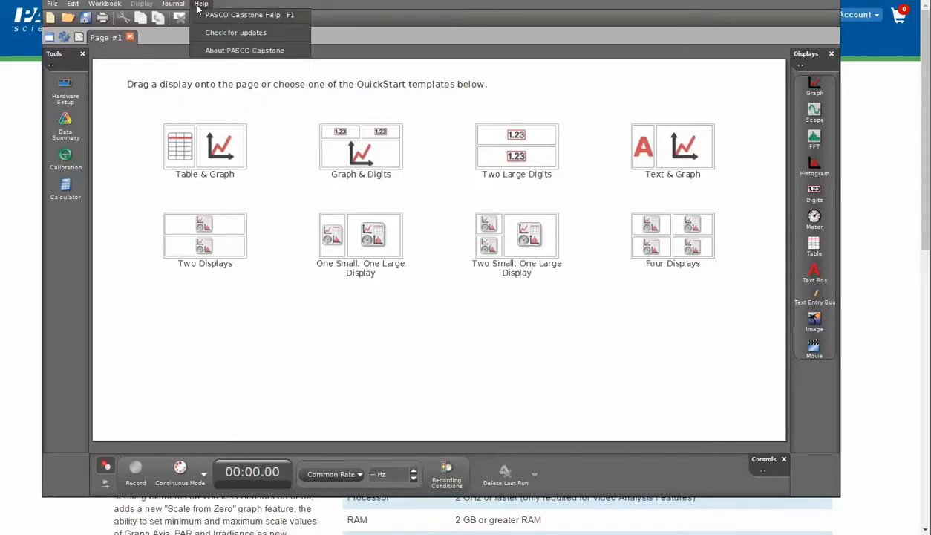
left_click(236, 32)
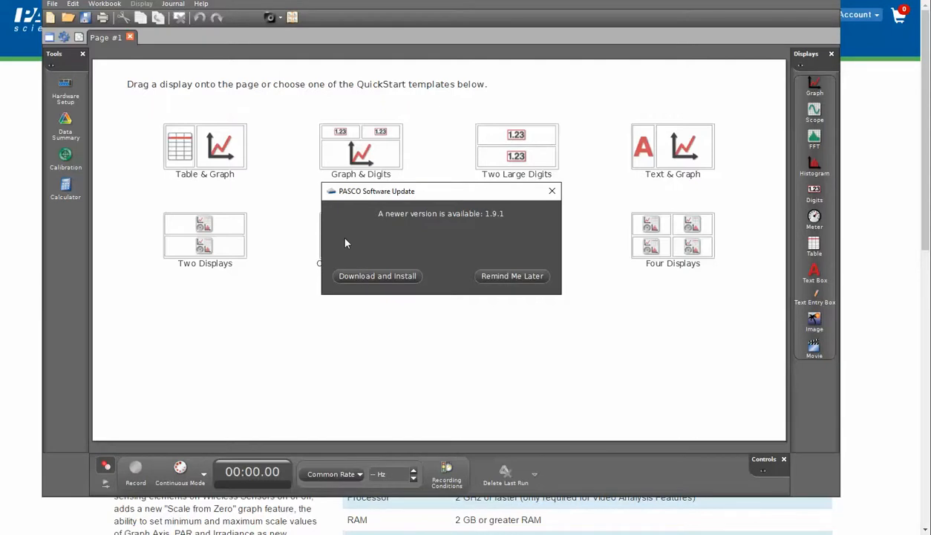
mouse_move(387, 276)
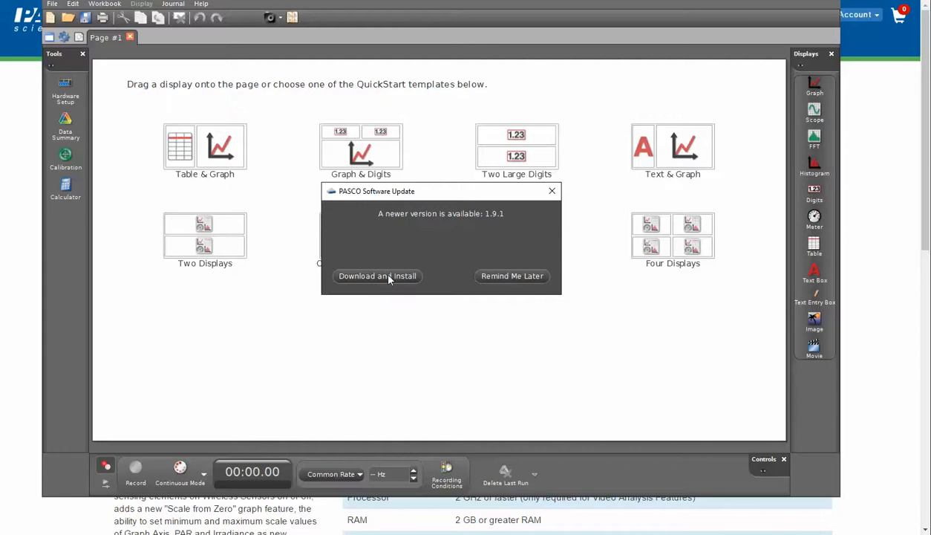